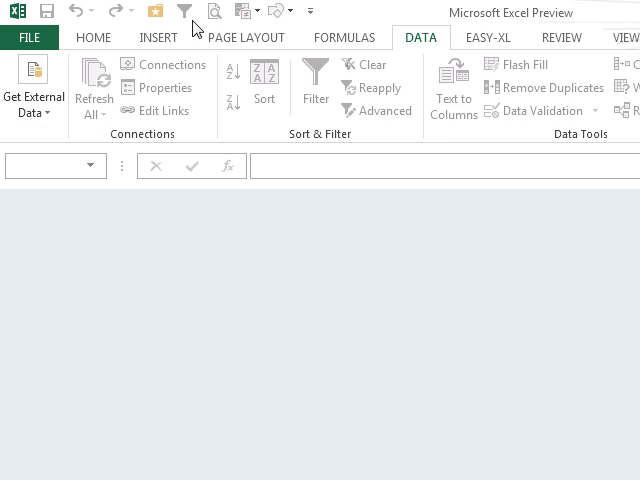
# In Backstage Open, browse SkyDrive and Computer recent folders, then open the aaa folder
pyautogui.click(29, 37)
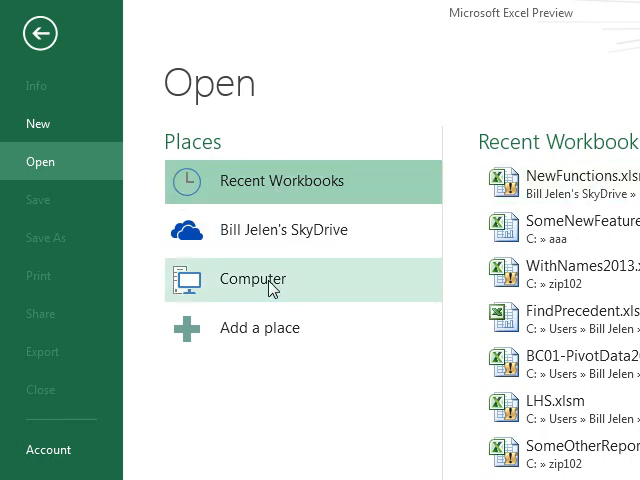
pyautogui.click(252, 278)
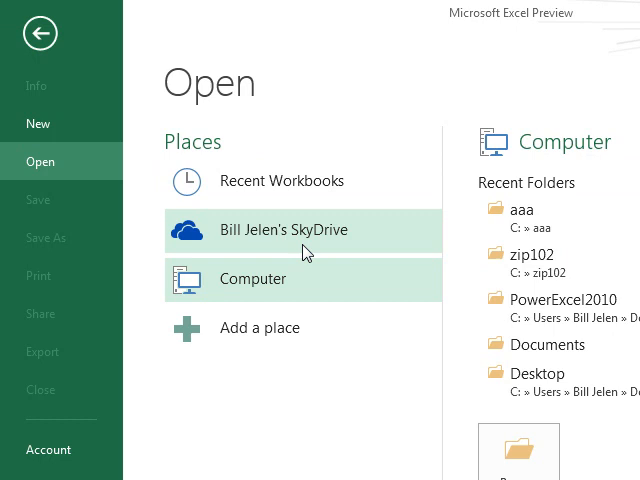
pyautogui.click(285, 230)
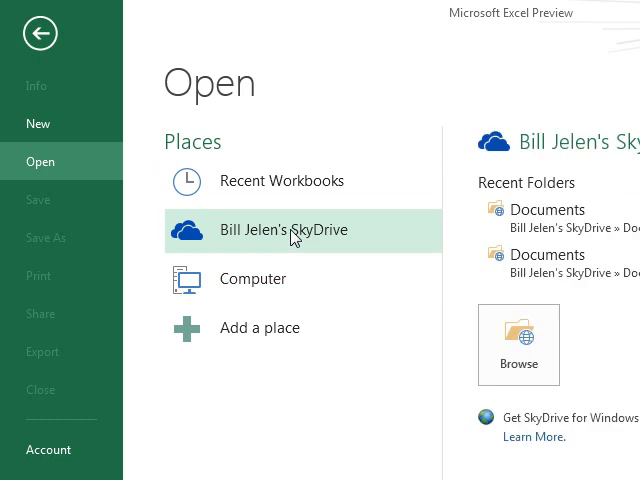
pyautogui.click(253, 278)
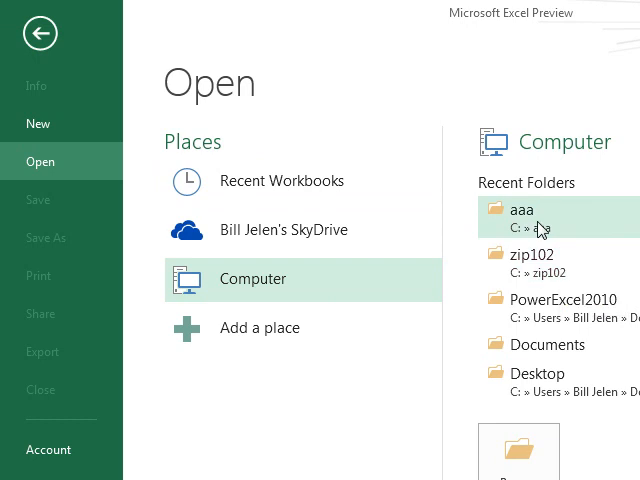
pyautogui.moveTo(544, 315)
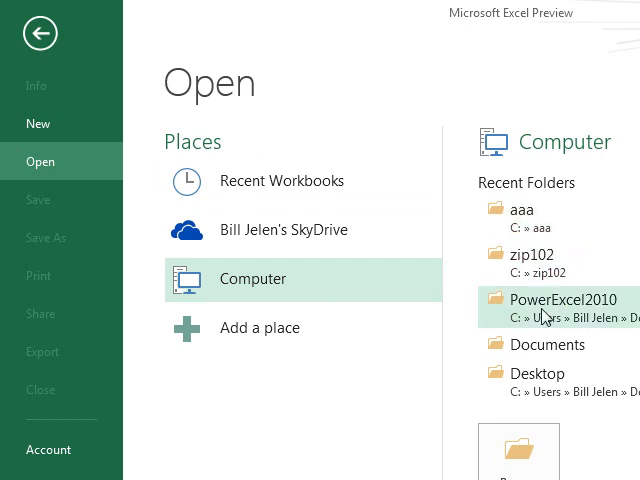
pyautogui.moveTo(535, 210)
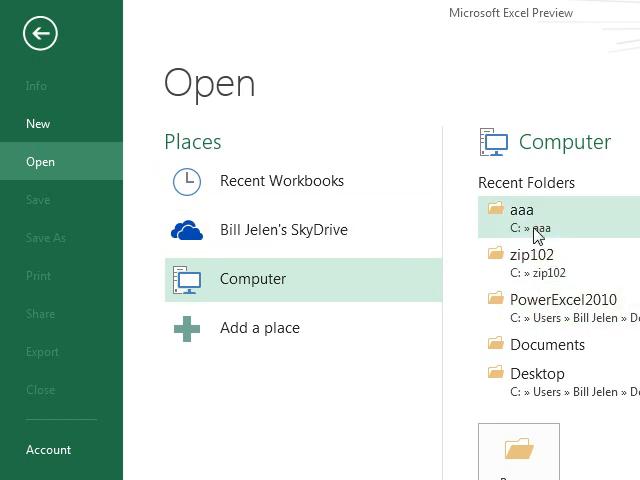
pyautogui.click(283, 181)
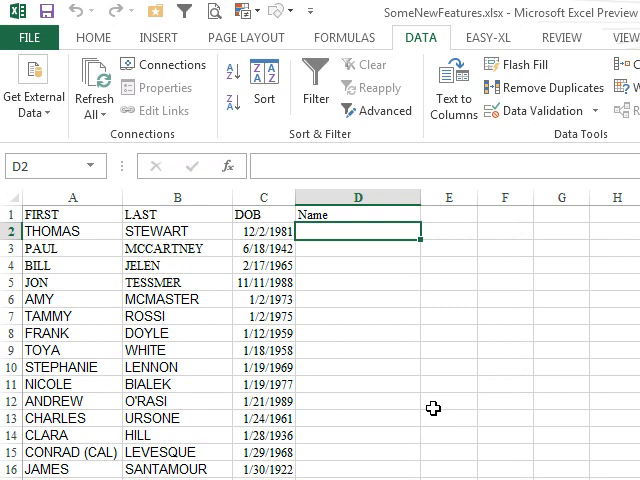
# Type 'Thomas Stewart' and start 'Paul Mccartney' so Flash Fill completes the Name column, then undo
pyautogui.write('Thomas Stewa')
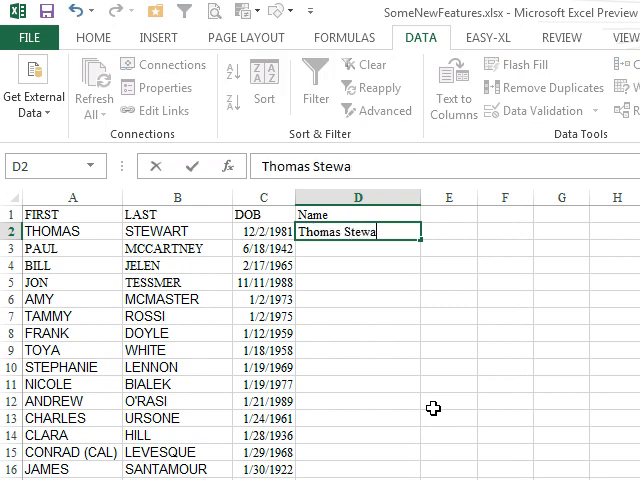
pyautogui.write('rt')
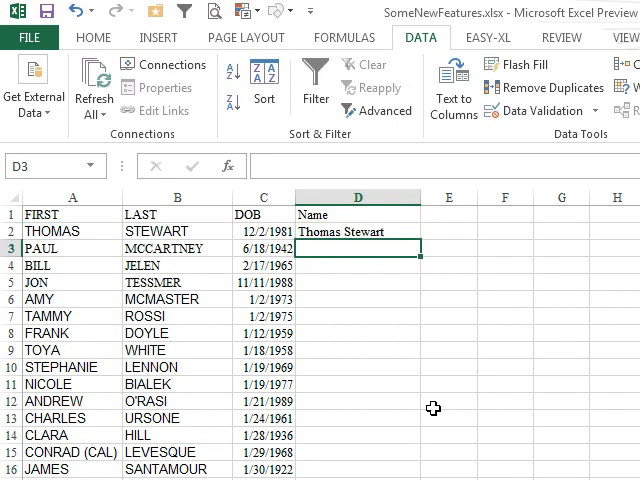
pyautogui.write('Paul Mccartney')
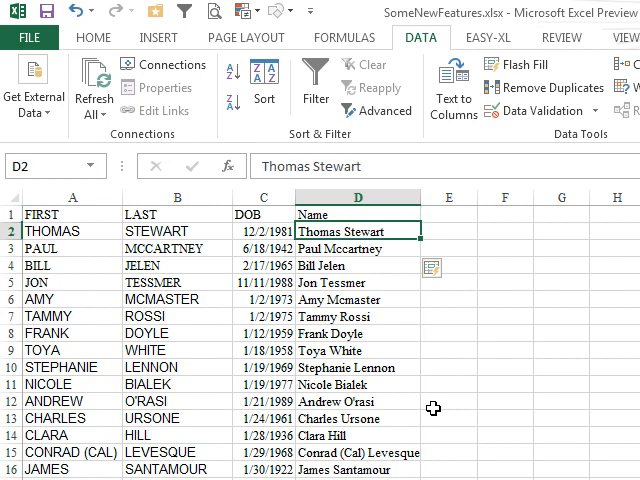
pyautogui.scroll(-3)
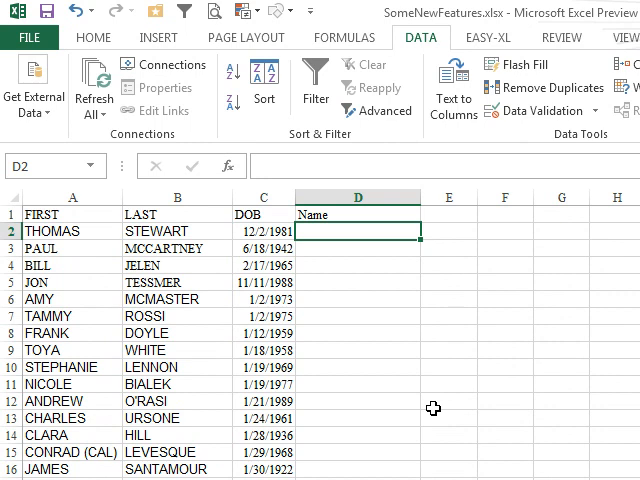
pyautogui.write('Thomas S.')
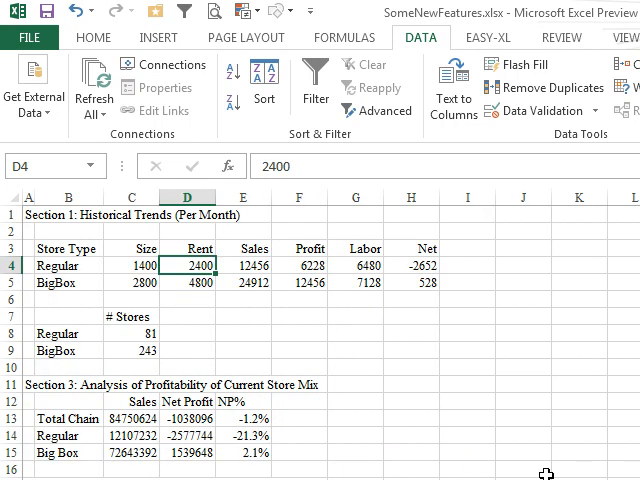
# Enter 3600 for Regular rent and 7200 for BigBox rent, then type 34500
pyautogui.scroll(-3)
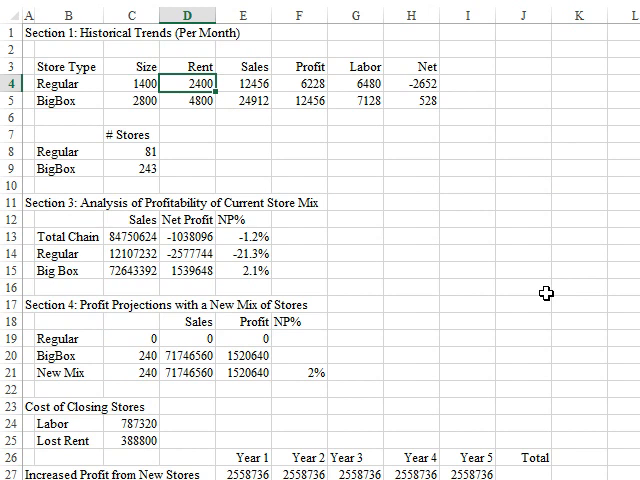
pyautogui.write('3')
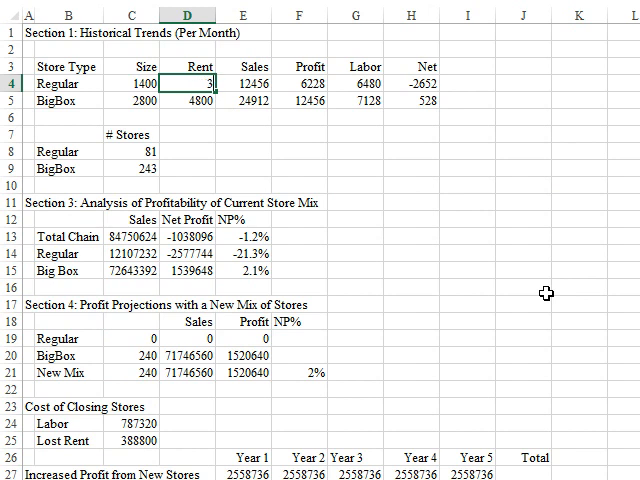
pyautogui.write('3600')
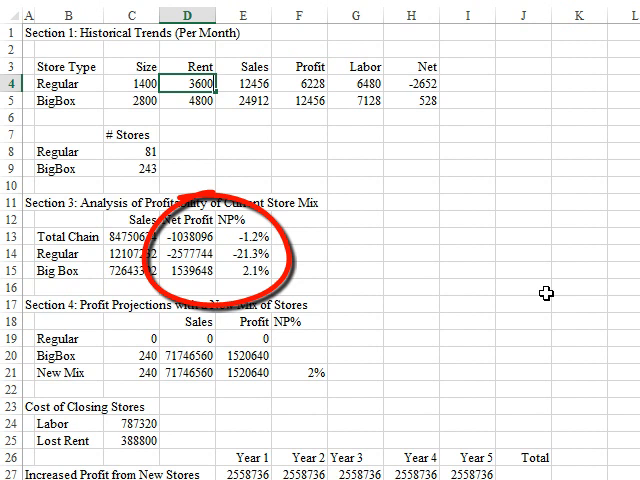
pyautogui.write('7200')
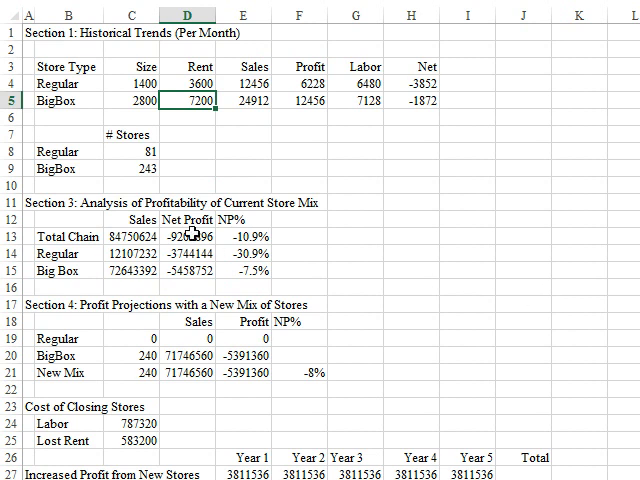
pyautogui.moveTo(533, 294)
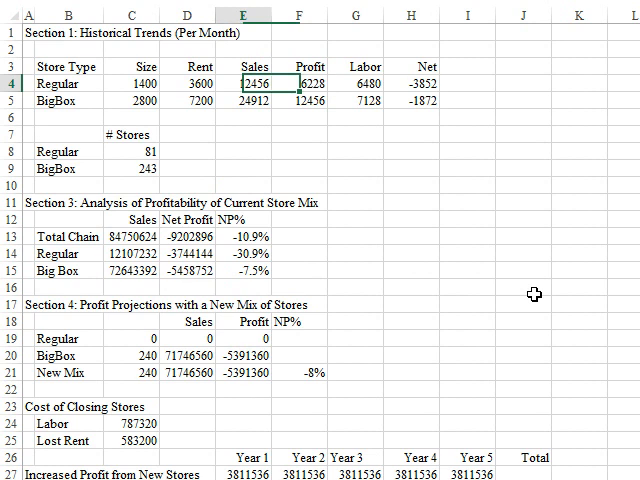
pyautogui.write('34500')
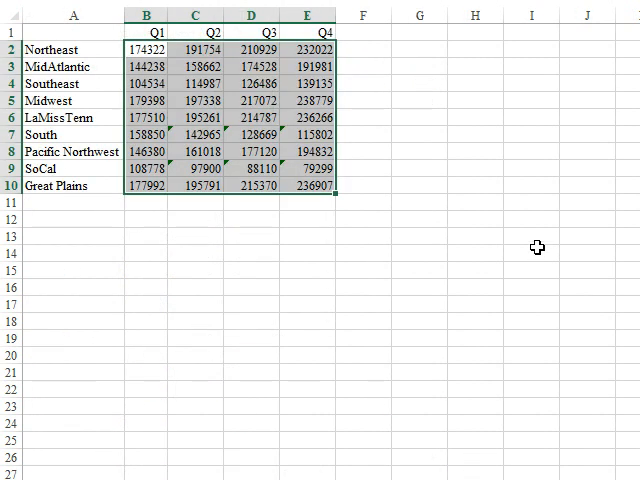
# Preview a colour scale, trend-arrow icons and Q4 greater-than highlighting on the quarterly figures
pyautogui.click(475, 185)
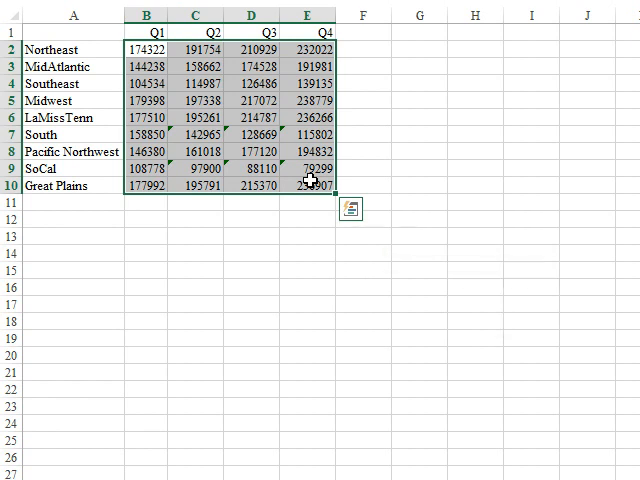
pyautogui.moveTo(351, 209)
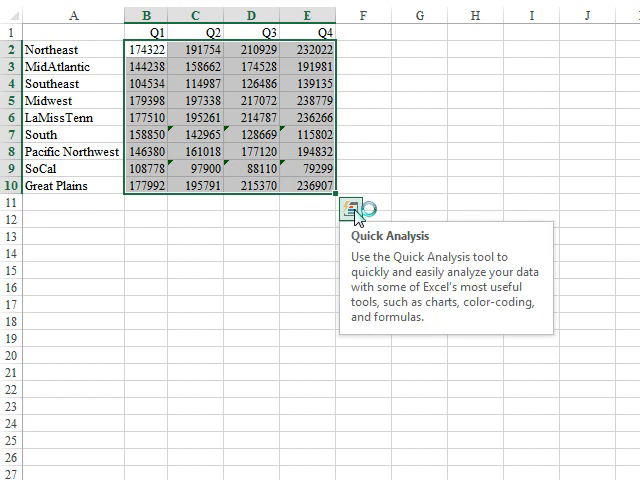
pyautogui.click(357, 207)
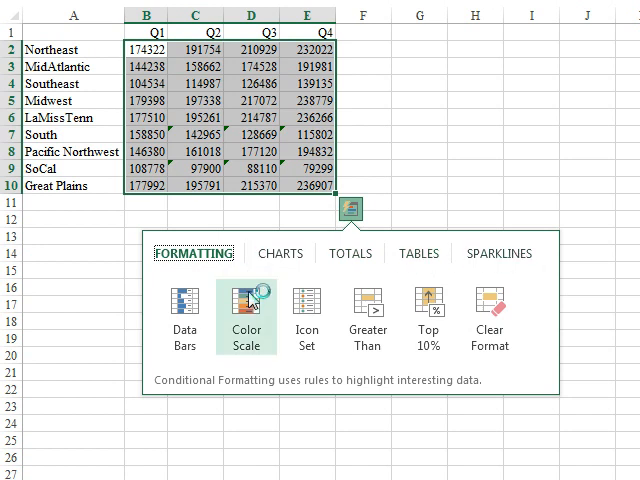
pyautogui.click(236, 318)
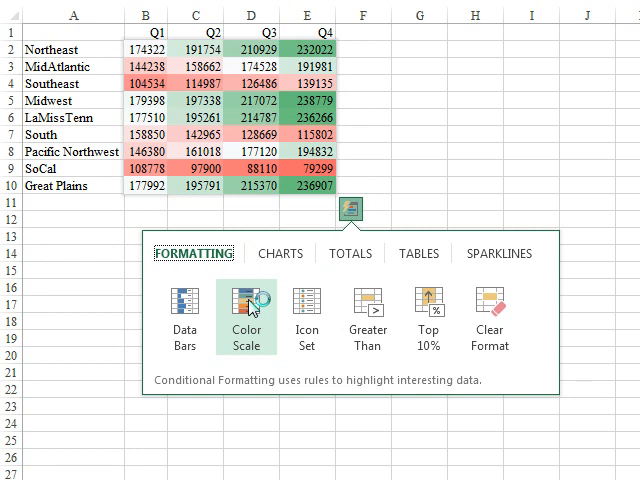
pyautogui.click(306, 310)
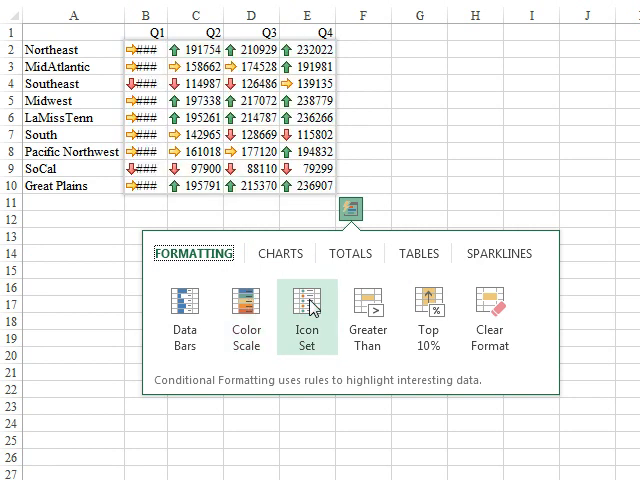
pyautogui.click(428, 308)
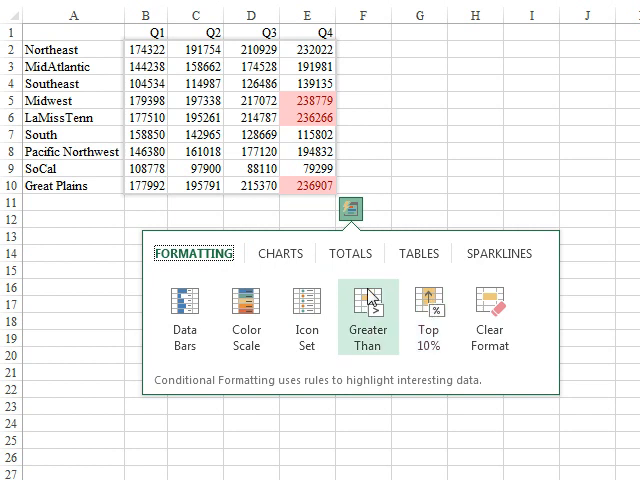
pyautogui.click(350, 253)
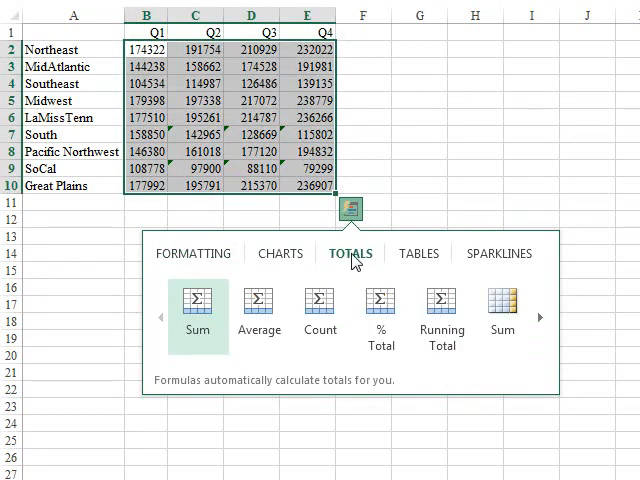
# Preview row Sum totals of the four quarters for each region
pyautogui.click(198, 304)
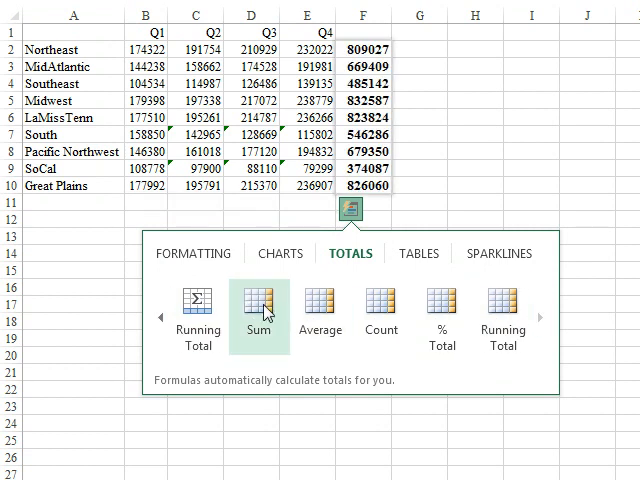
pyautogui.click(320, 315)
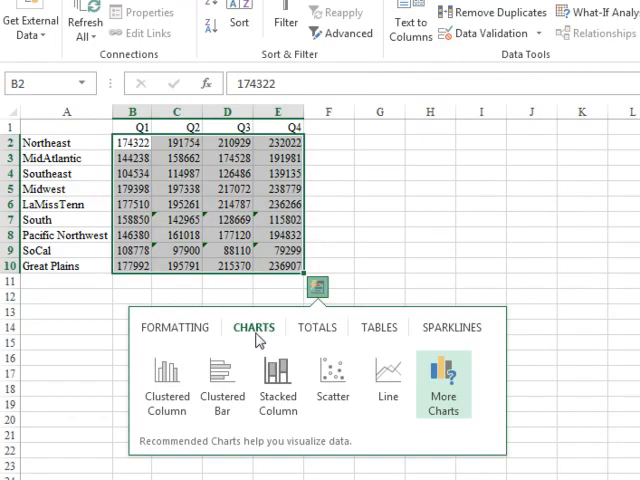
# Preview clustered column, stacked column, scatter and line charts of the regional quarterly sales
pyautogui.click(167, 385)
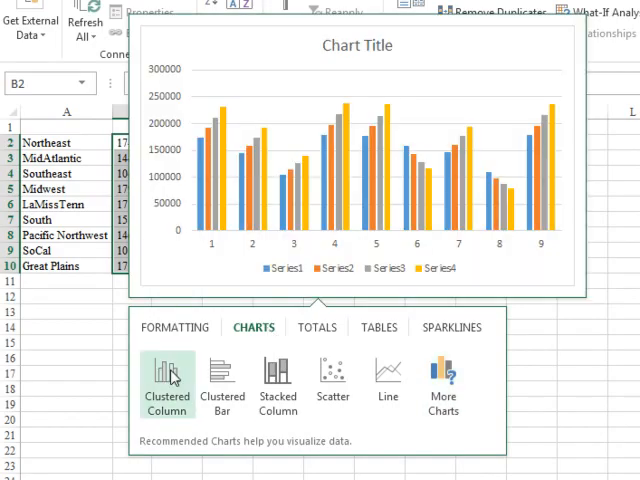
pyautogui.click(277, 383)
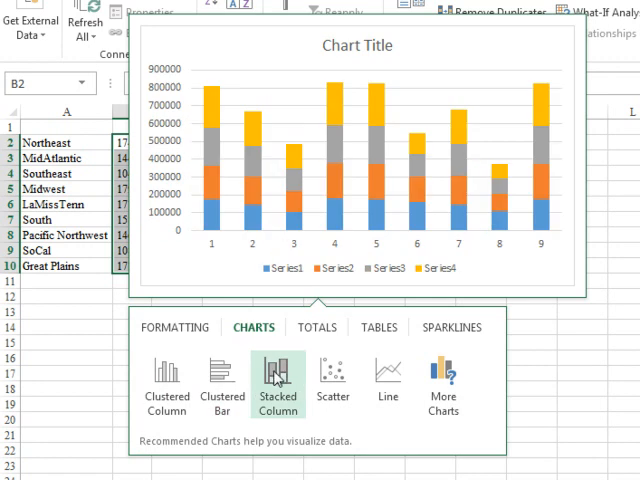
pyautogui.click(333, 375)
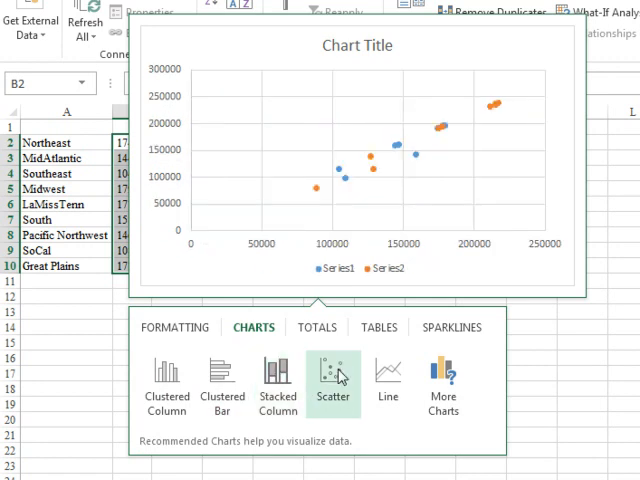
pyautogui.click(388, 385)
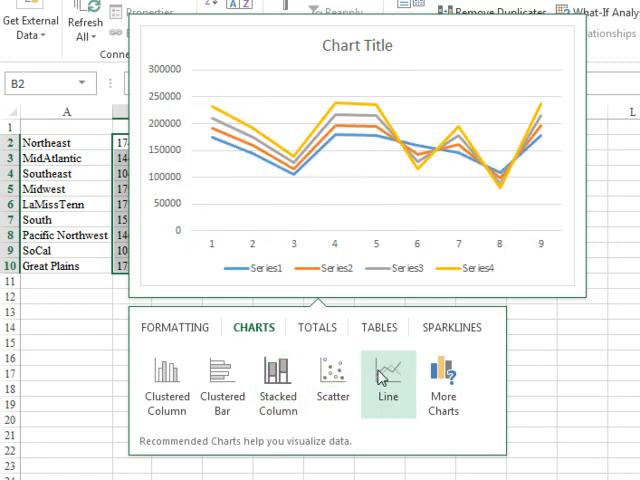
pyautogui.moveTo(388, 370)
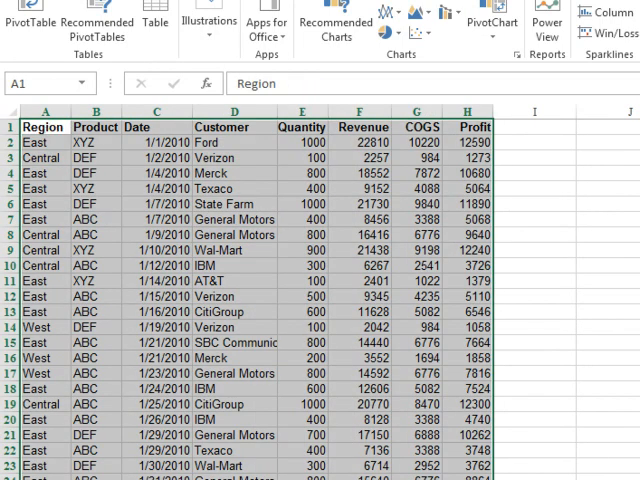
# Preview revenue-by-product and revenue-by-region pivot tables, then request Recommended PivotTables
pyautogui.click(311, 470)
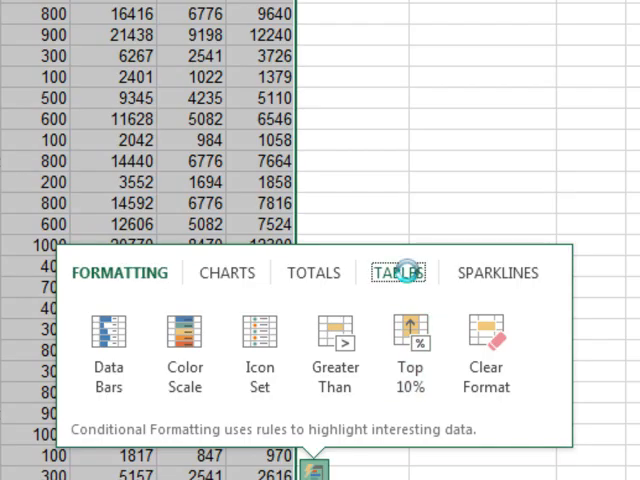
pyautogui.click(397, 272)
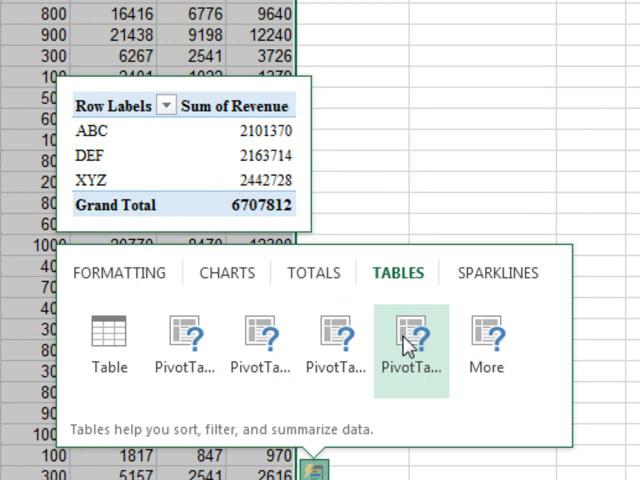
pyautogui.moveTo(336, 345)
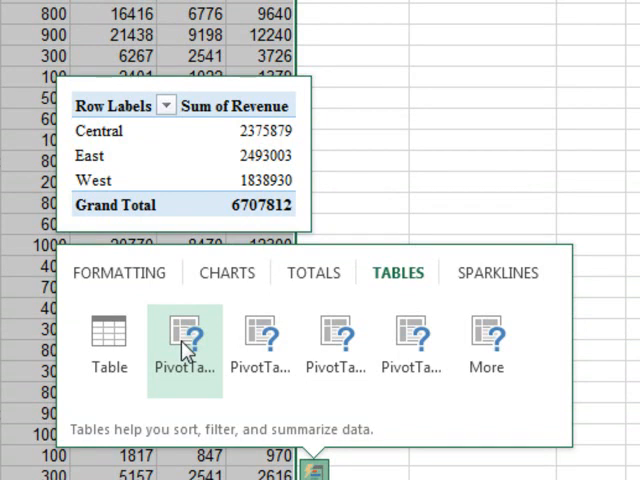
pyautogui.click(184, 340)
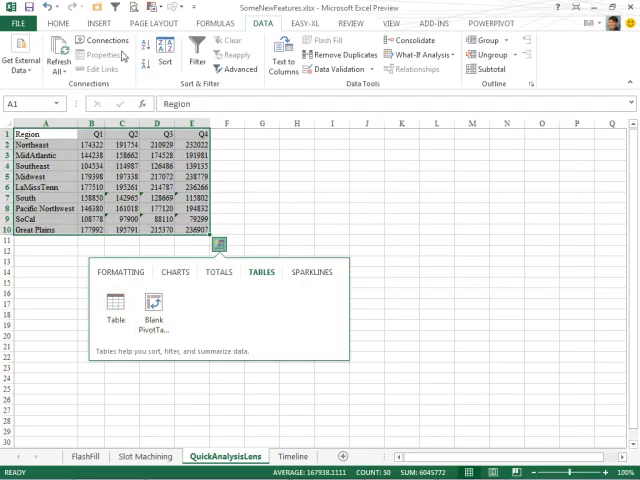
pyautogui.click(98, 22)
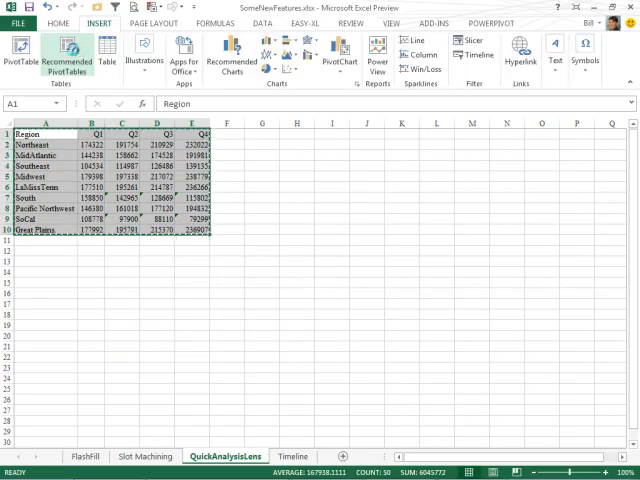